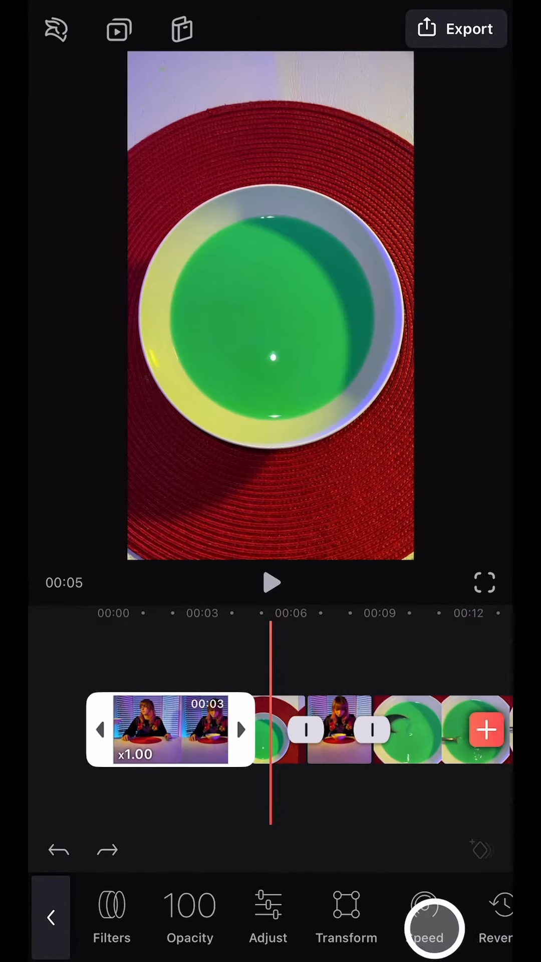
- Scroll the clip toolbar to reach the option that moves the soup clip into the Mixer
scroll(left, 3)
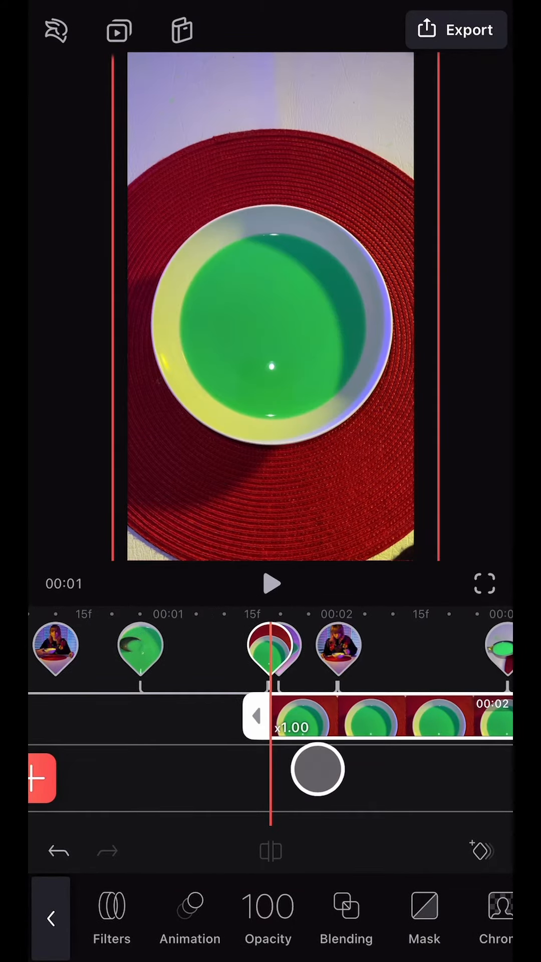
- Import a Getty Images 'Galaxy' stock clip onto the empty track beneath the soup layer
drag(318, 769, 444, 781)
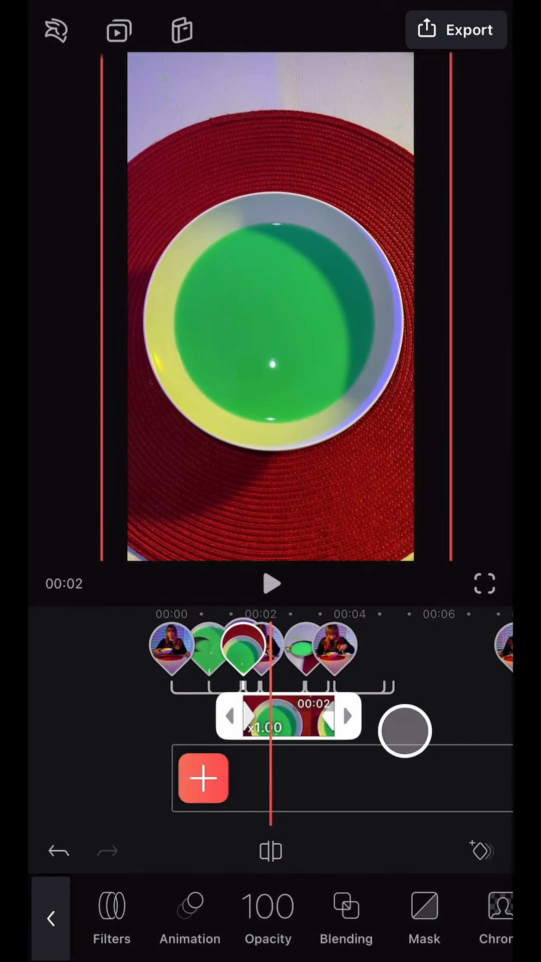
click(271, 584)
text(Galaxy)
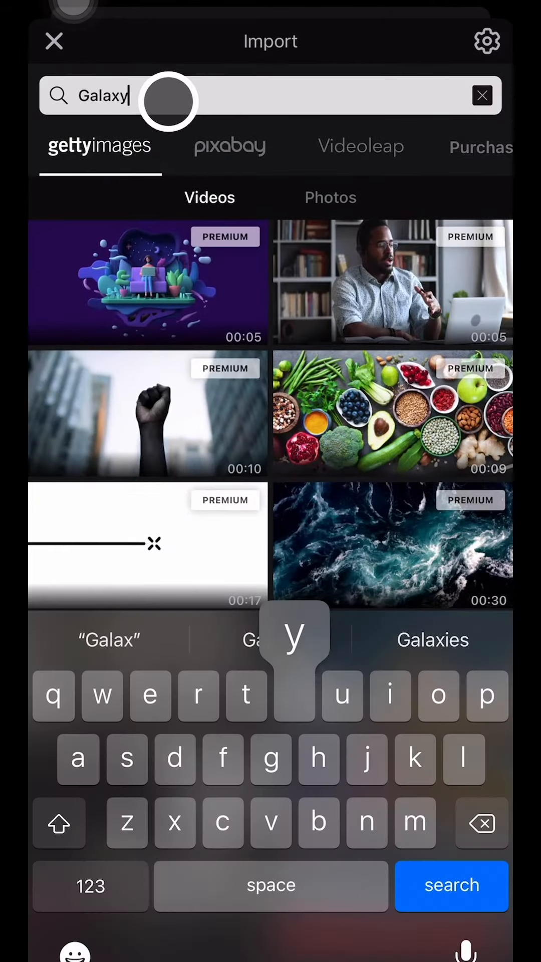
click(230, 146)
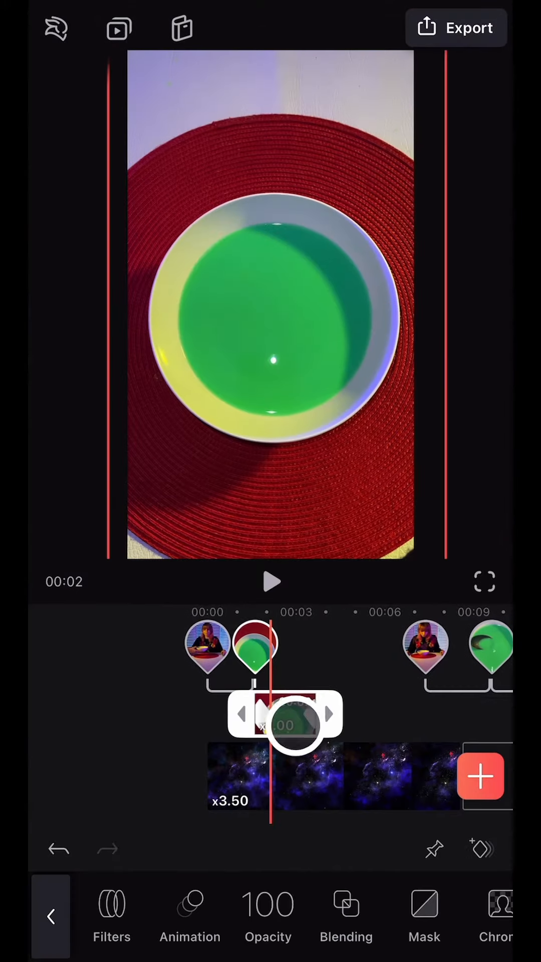
scroll(left, 3)
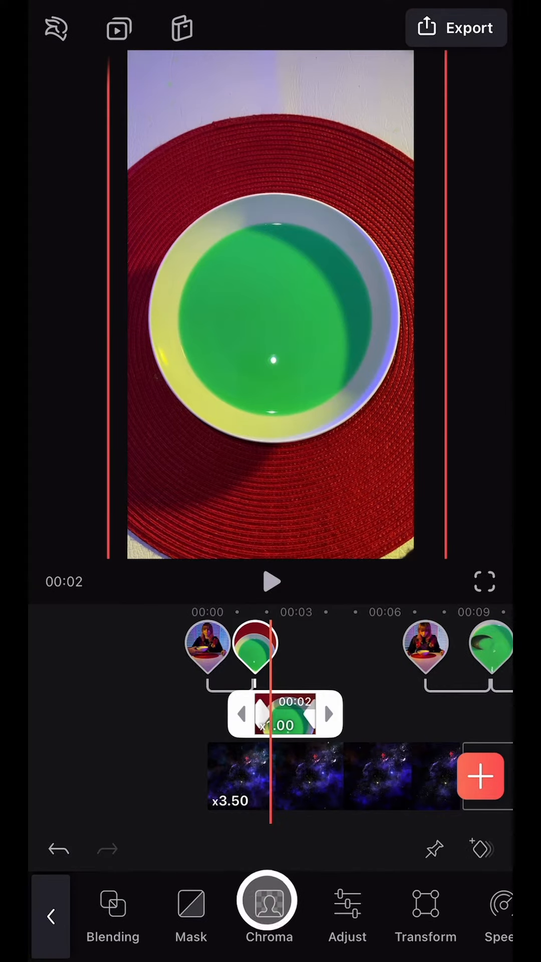
- Chroma-key the green soup in the bowl and spoon-in-bowl clips, raising Intensity until the galaxy fills the bowl
click(269, 912)
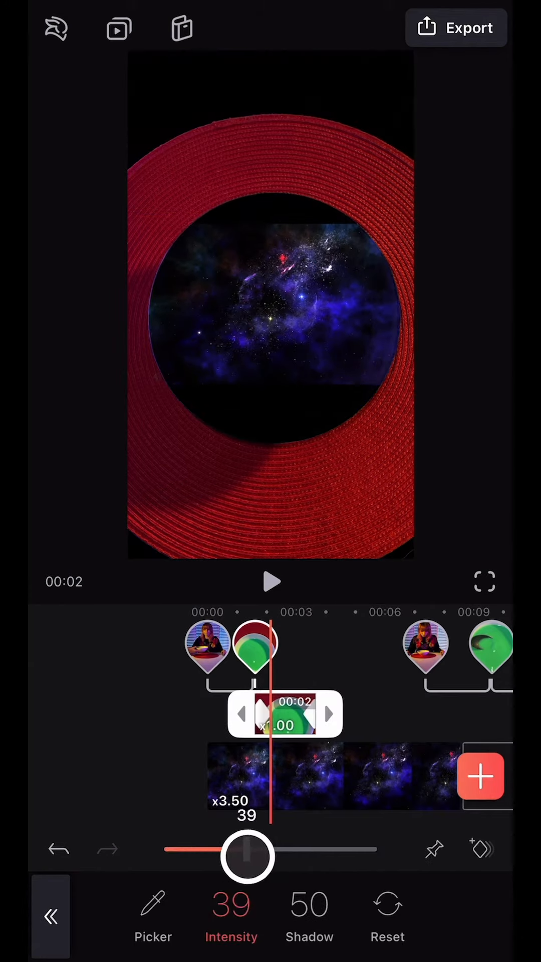
drag(248, 857, 196, 857)
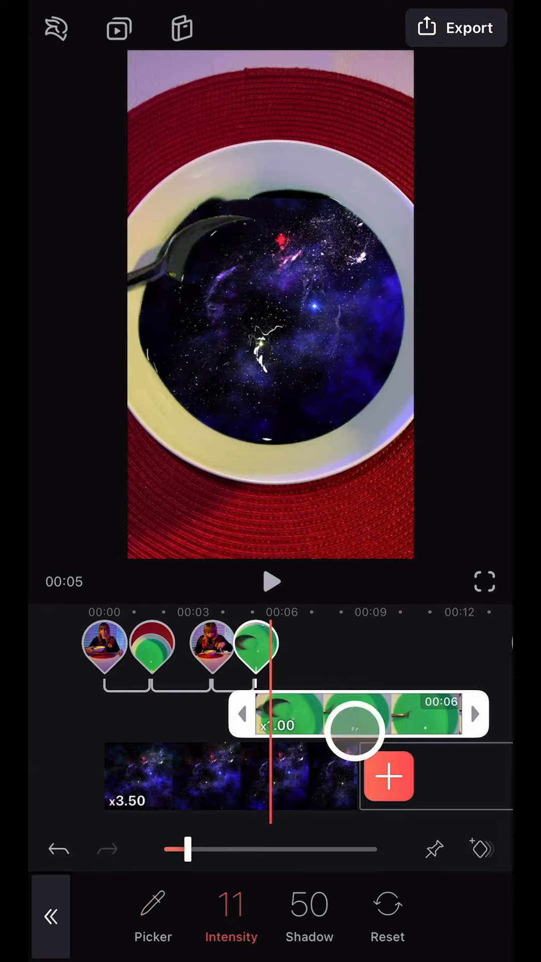
drag(184, 850, 182, 855)
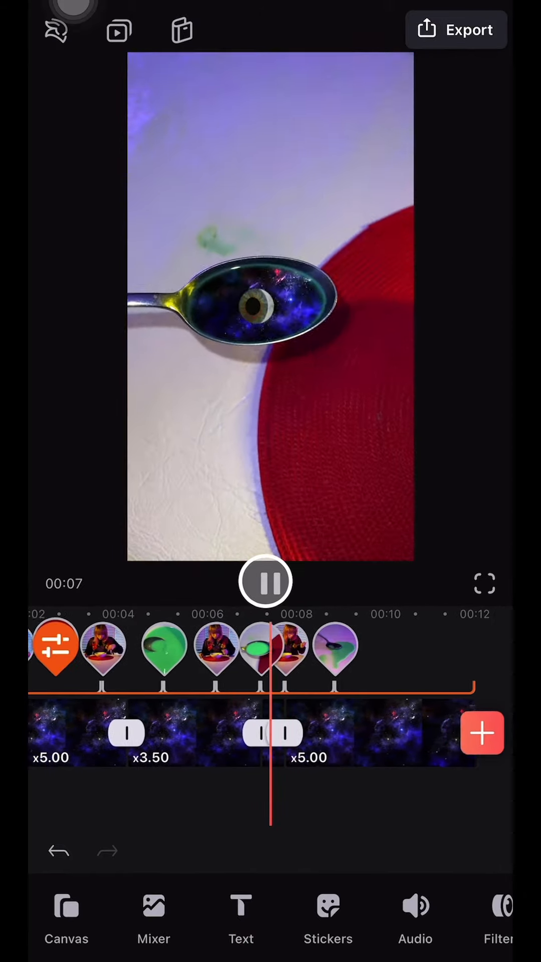
- Pause the spoon-shot preview before switching to the eyeball composition
click(482, 732)
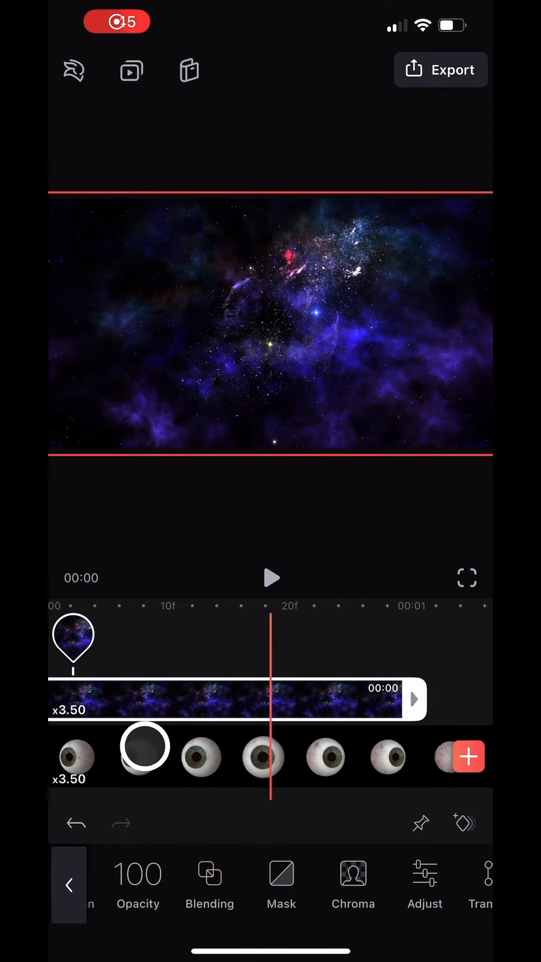
- Apply a Radial mask to the galaxy layer so the eyeball shows through a round hole
scroll(left, 3)
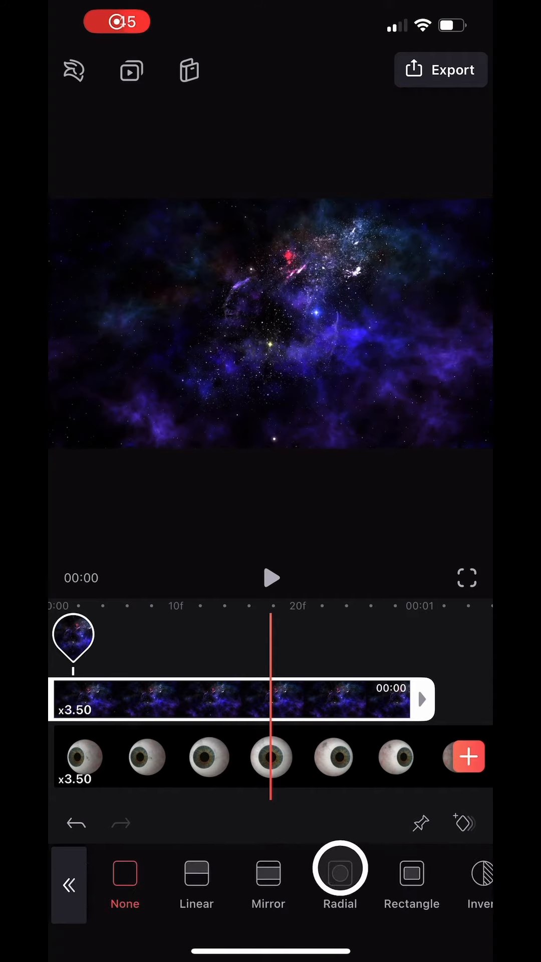
click(339, 878)
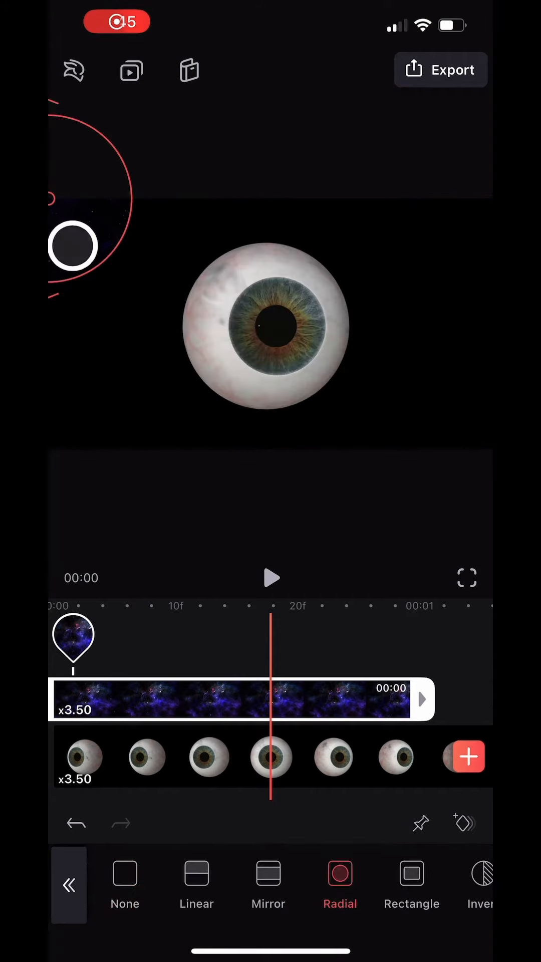
click(411, 874)
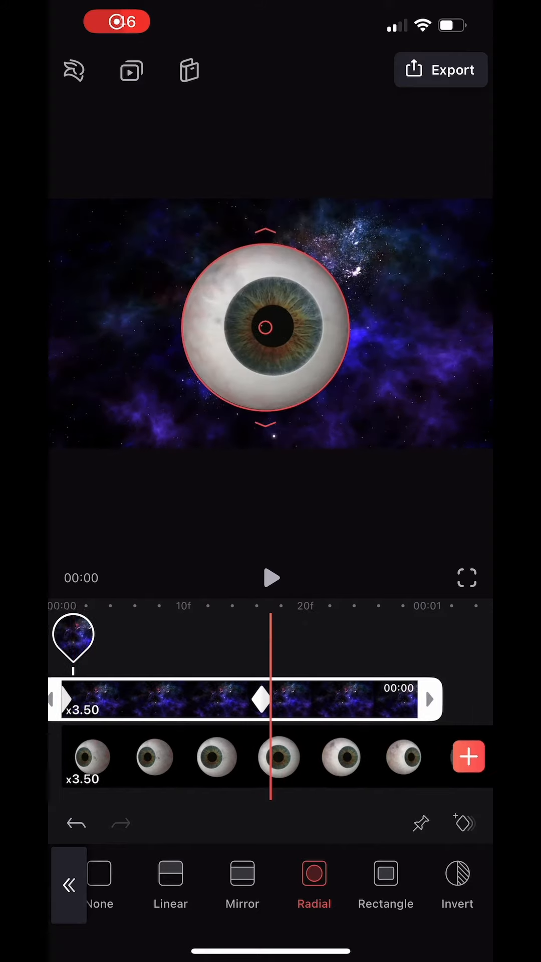
- Export and save the eyeball video, then lower Chroma Intensity on the spoon clip so the eyeball stays visible
click(448, 70)
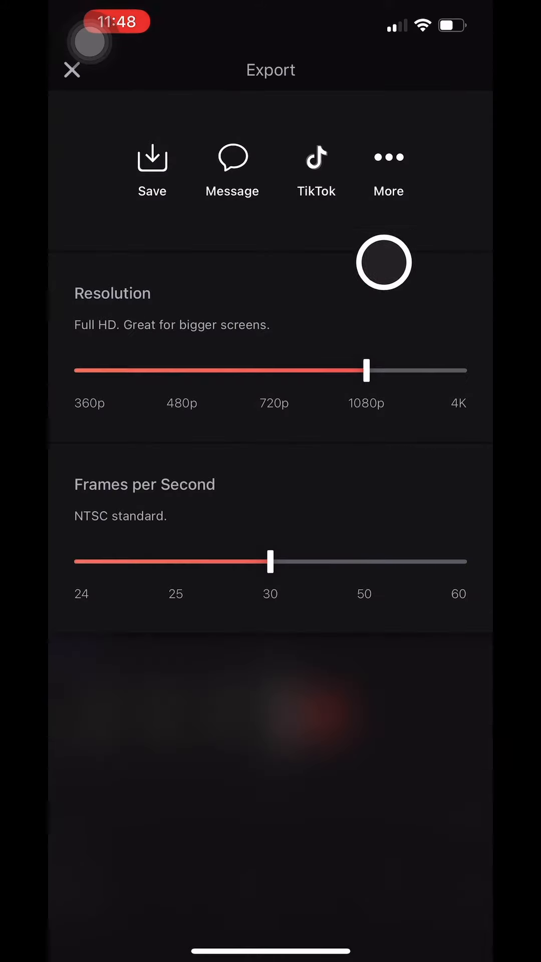
click(73, 70)
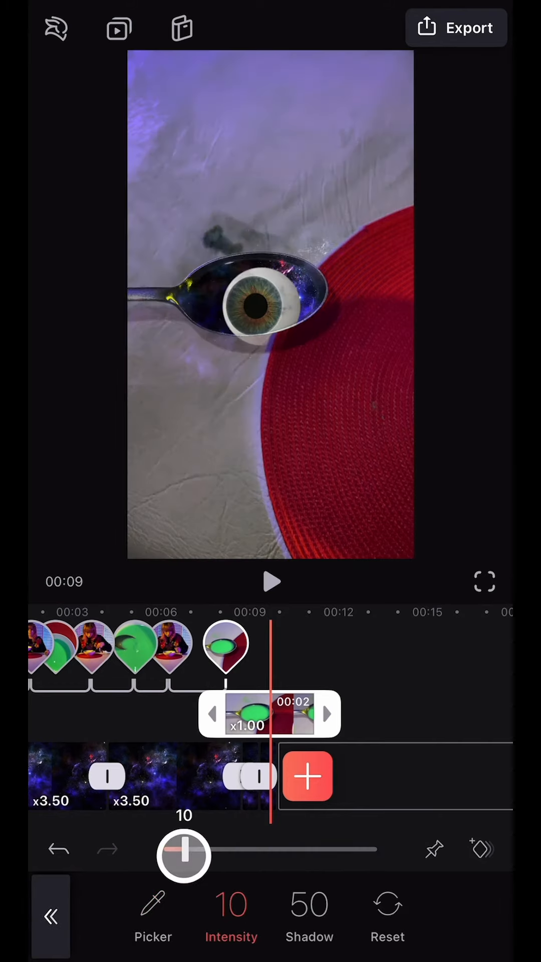
drag(184, 856, 164, 856)
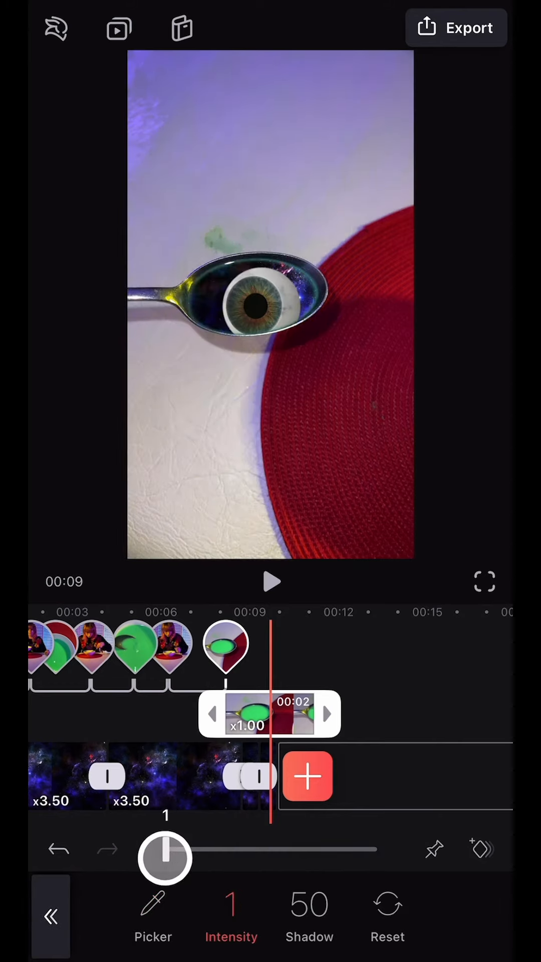